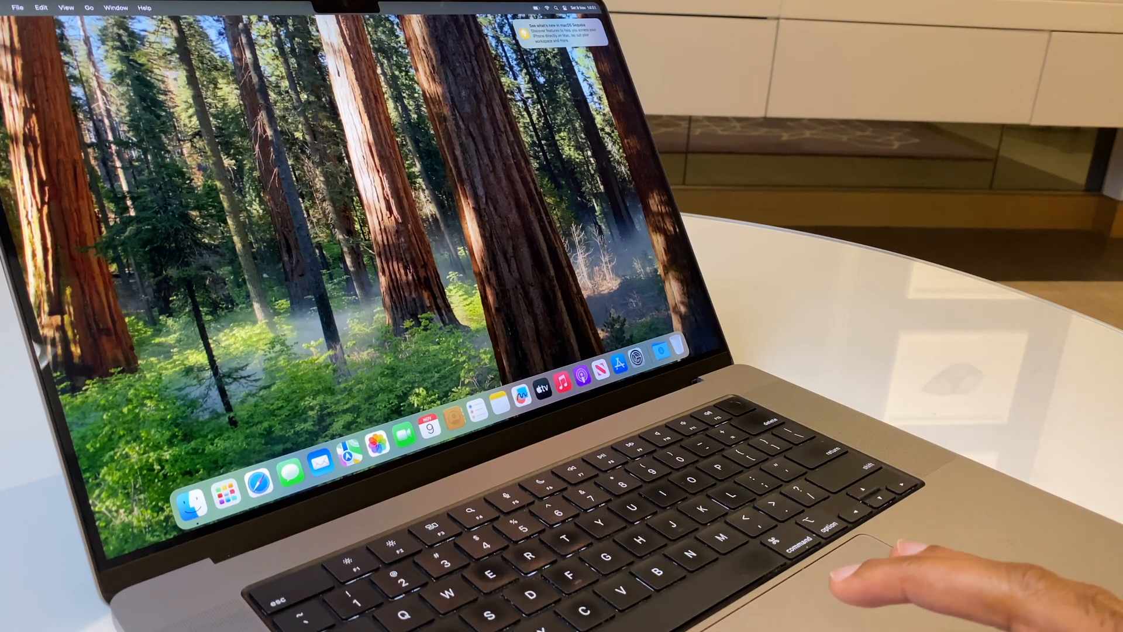
Launch System Settings from the Apple menu, landing on the General pane
left_click(7, 7)
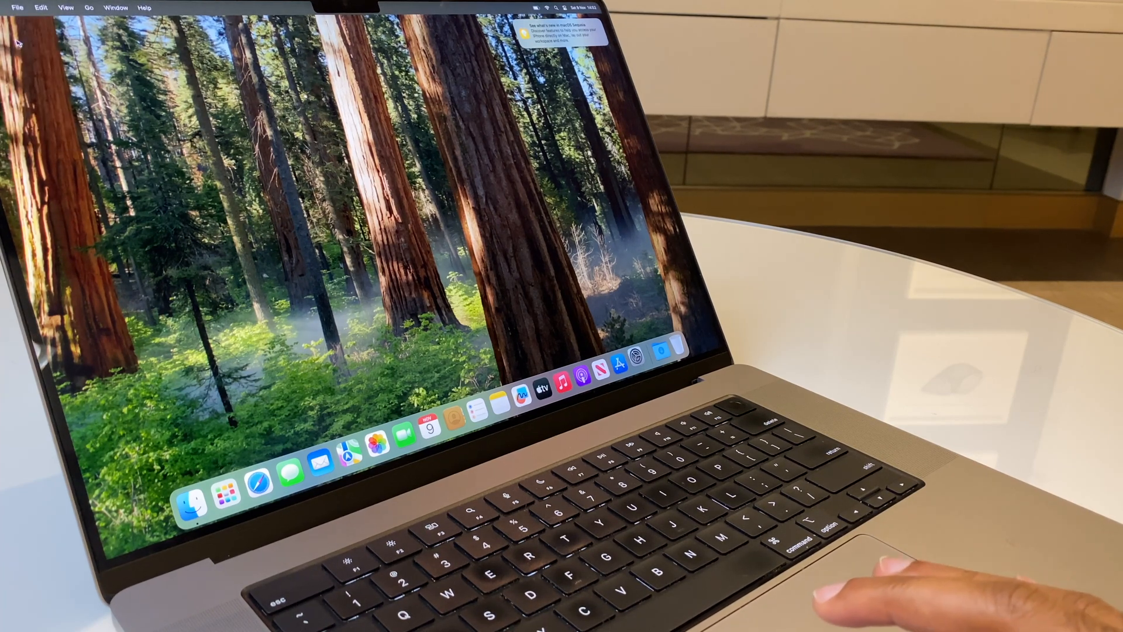
left_click(637, 357)
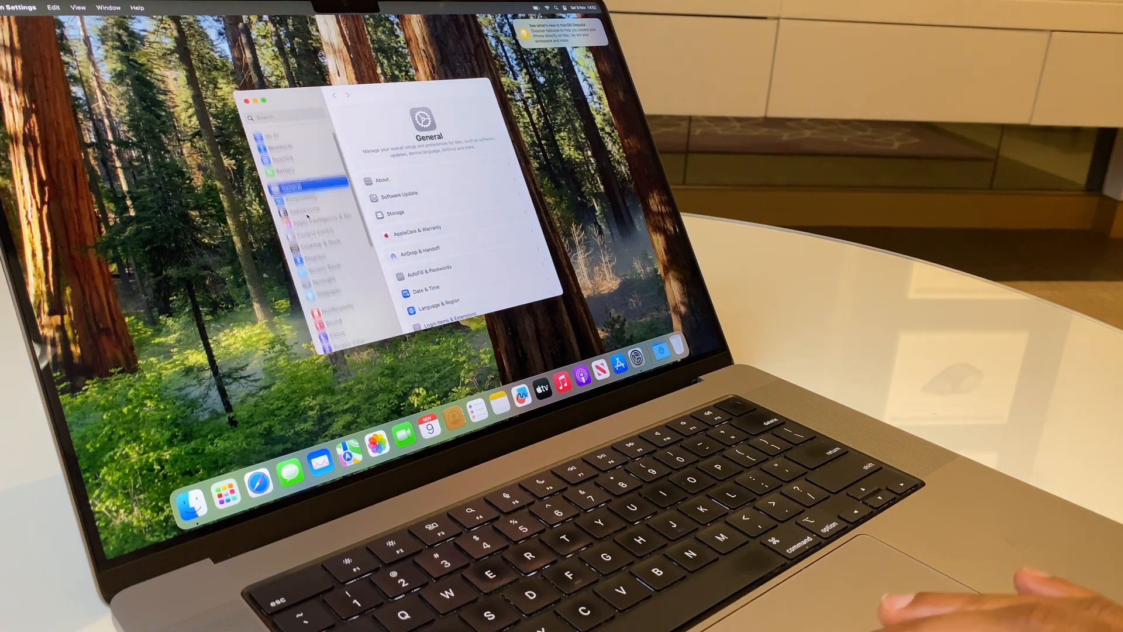
Select Trackpad in the sidebar to show its Point & Click options
scroll("down", 3)
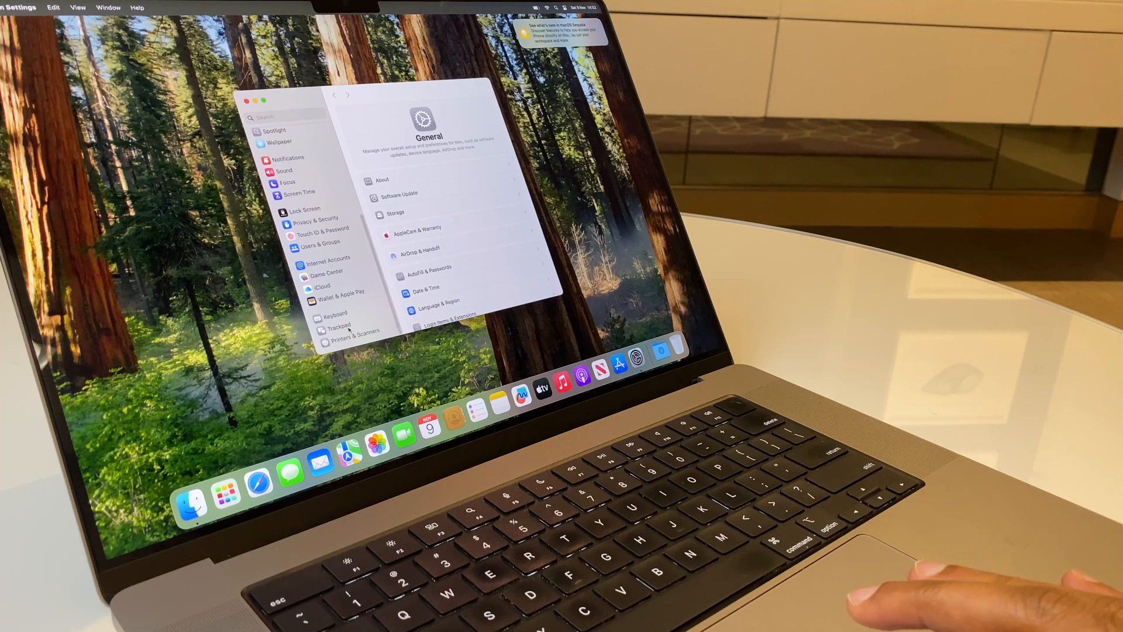
left_click(341, 328)
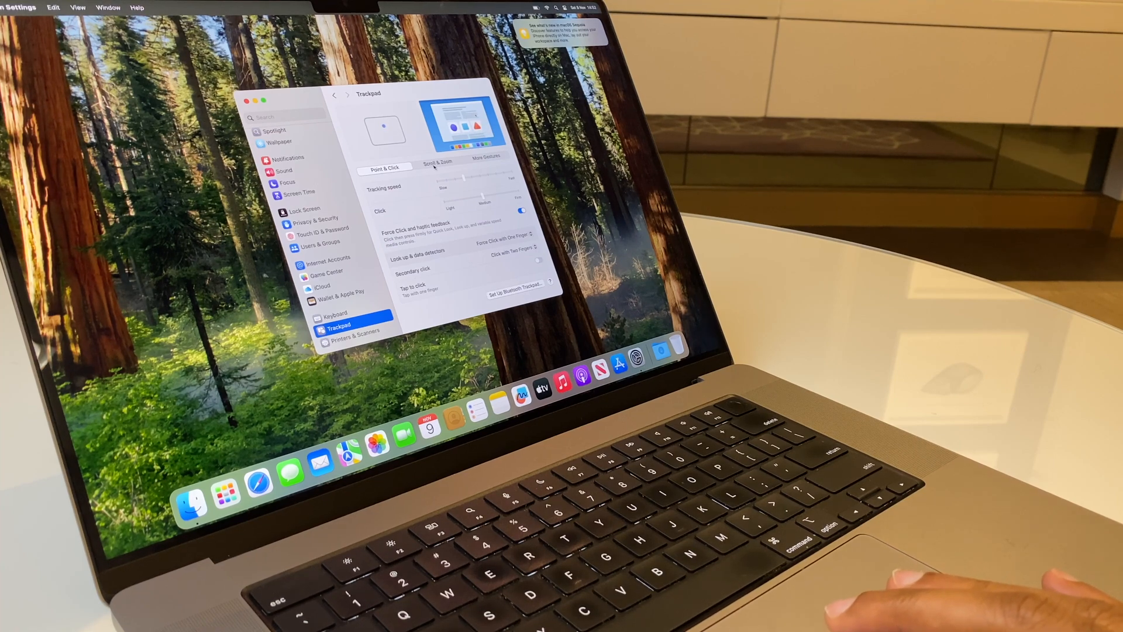
Show the Scroll & Zoom options and turn Natural scrolling off
left_click(437, 163)
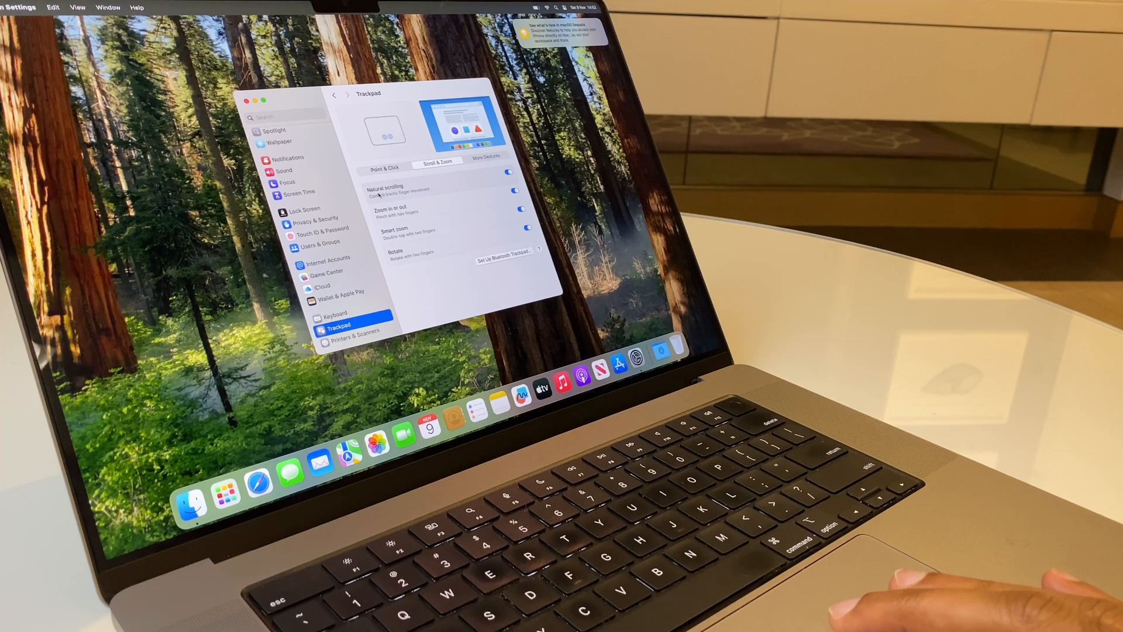
left_click(509, 173)
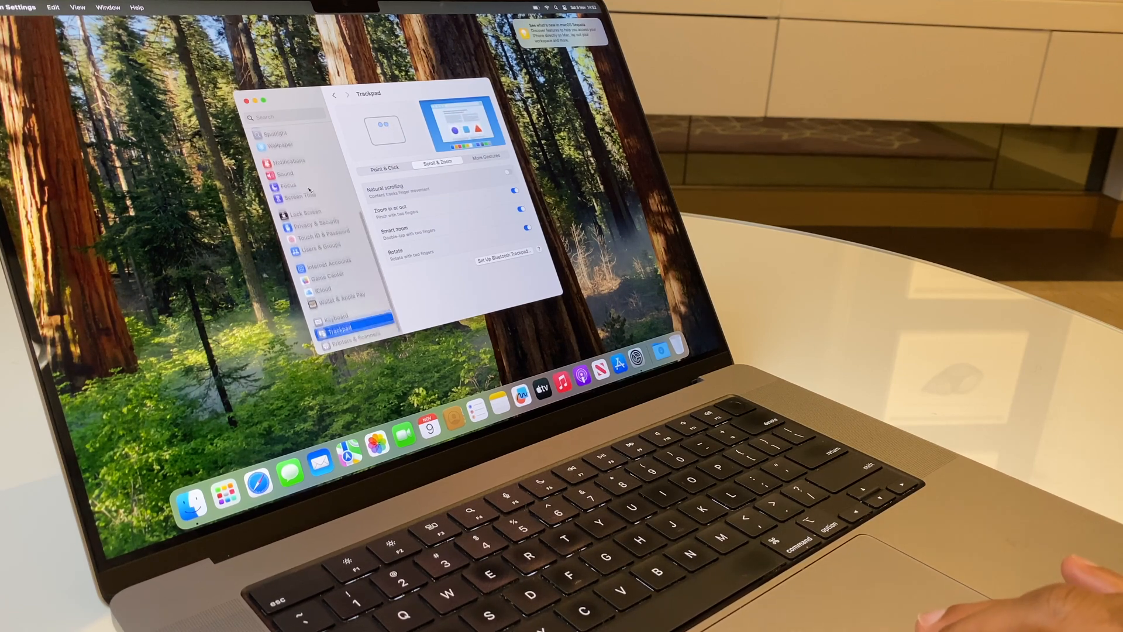
scroll("up", 3)
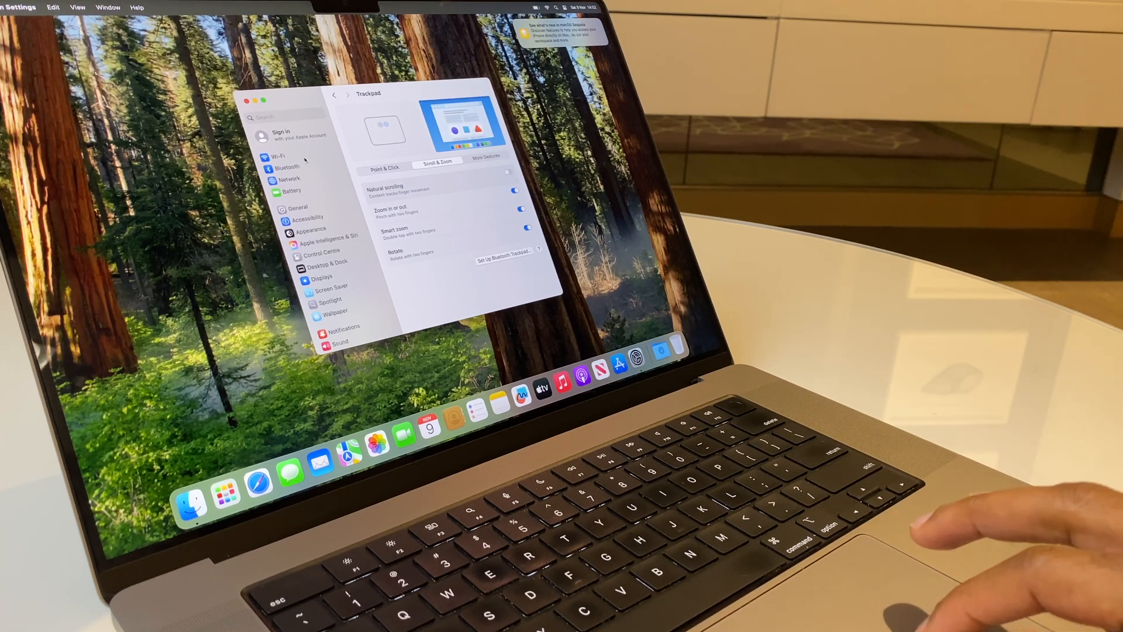
scroll("down", 3)
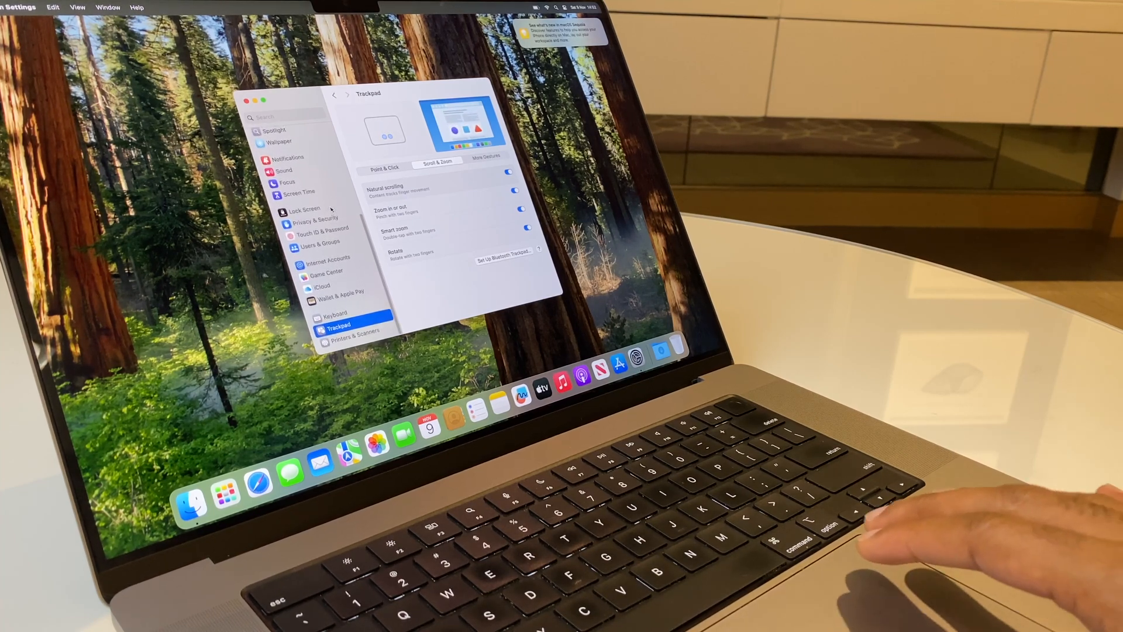
Scroll the settings sidebar up and down to compare direction with Natural scrolling on
scroll("up", 3)
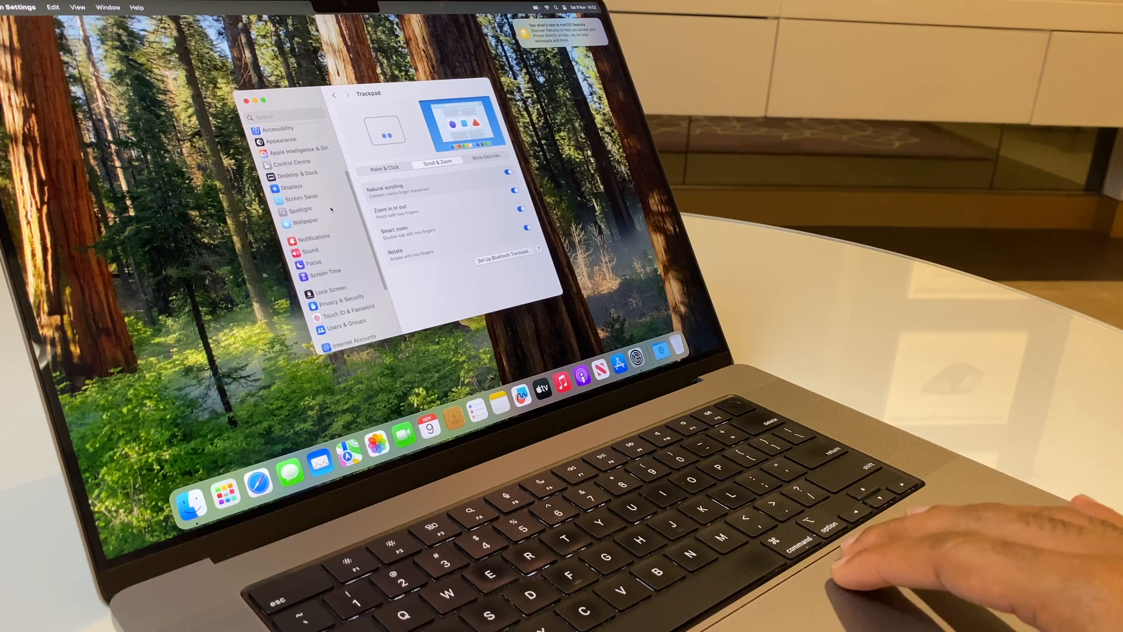
scroll("up", 3)
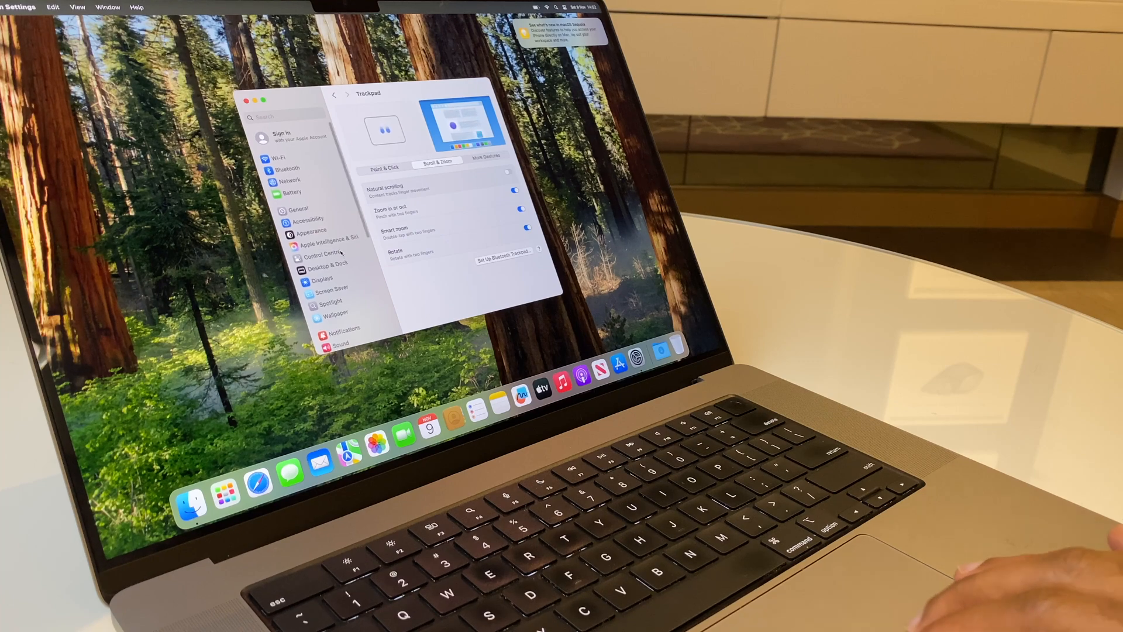
scroll("down", 3)
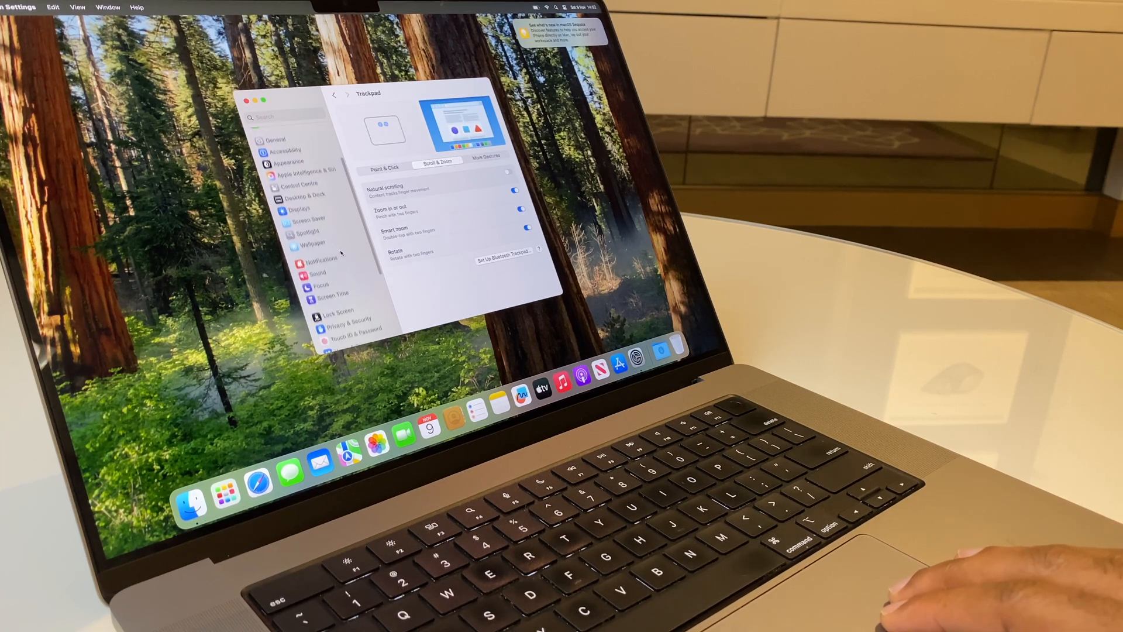
scroll("down", 3)
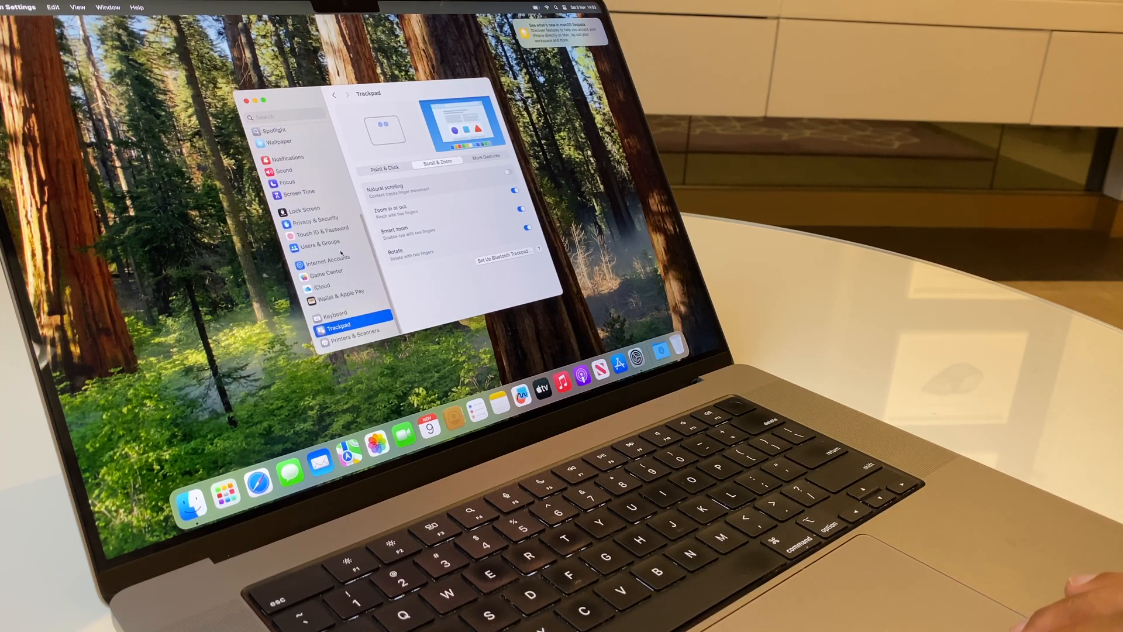
scroll("up", 3)
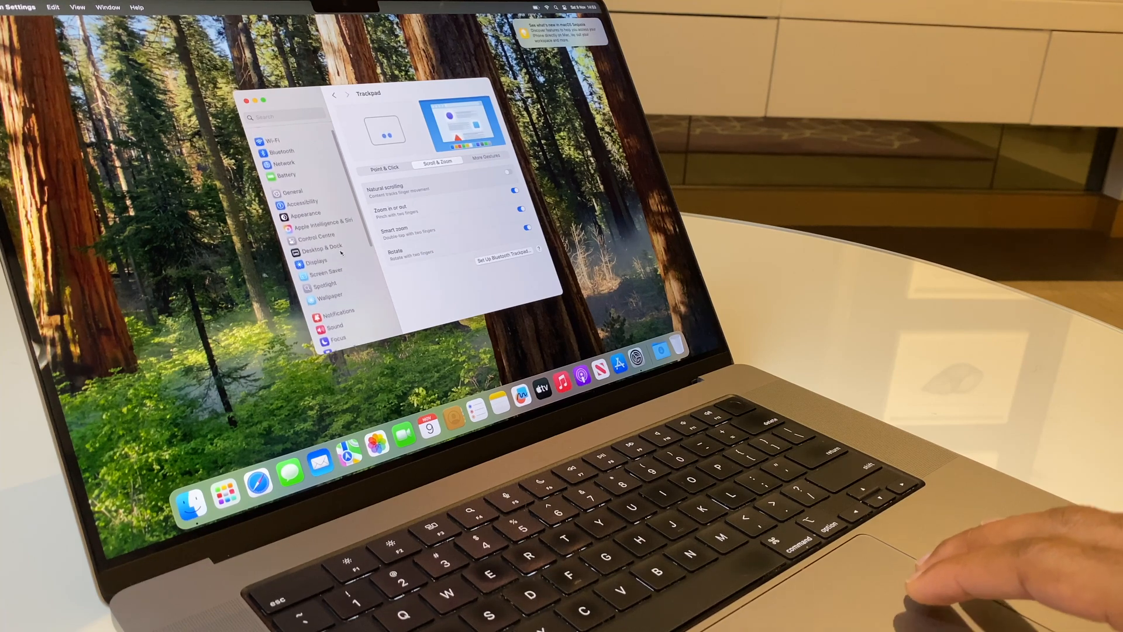
scroll("down", 3)
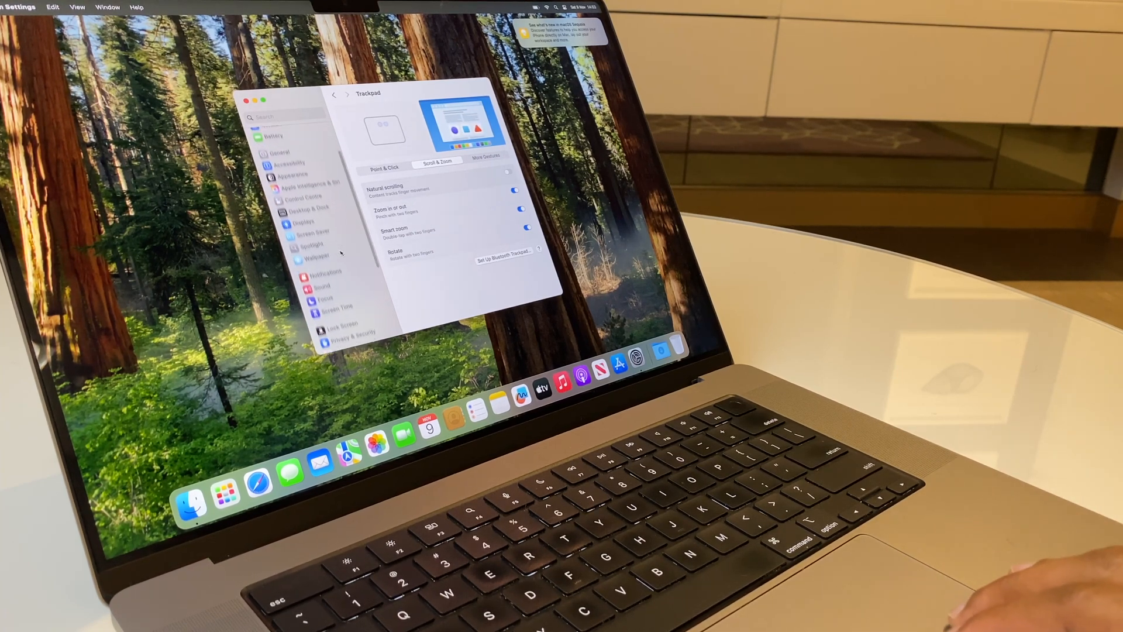
scroll("down", 3)
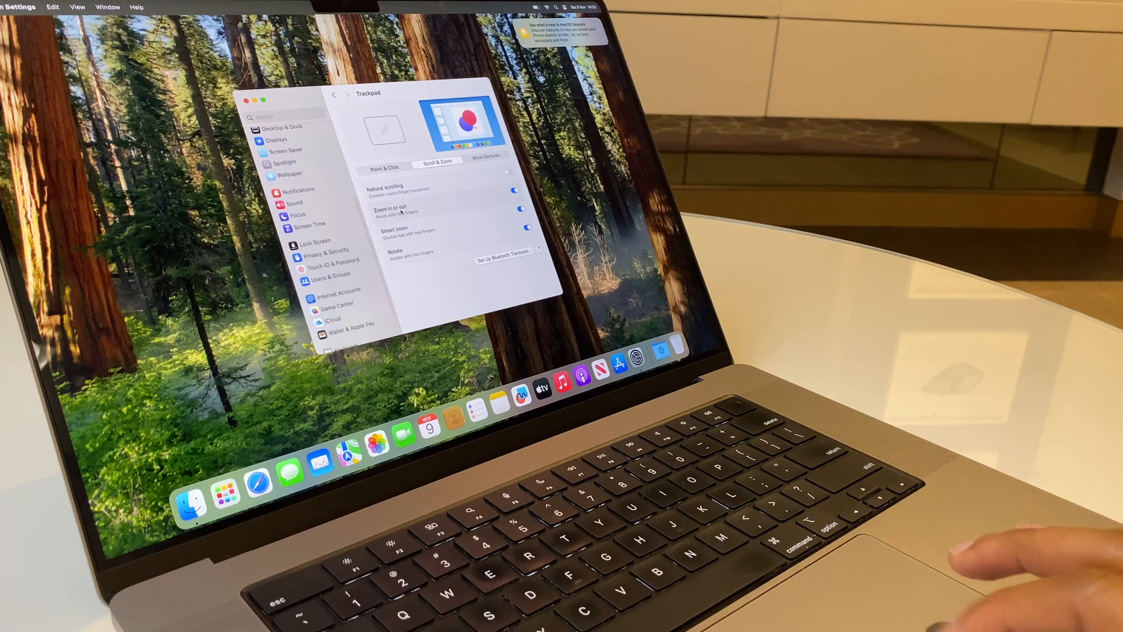